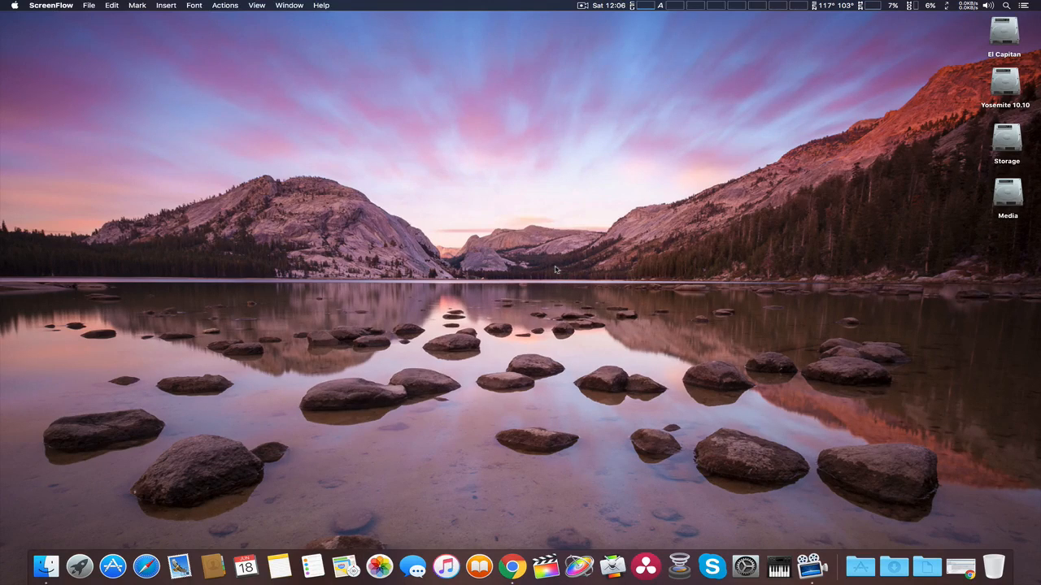
mouse_move(860, 522)
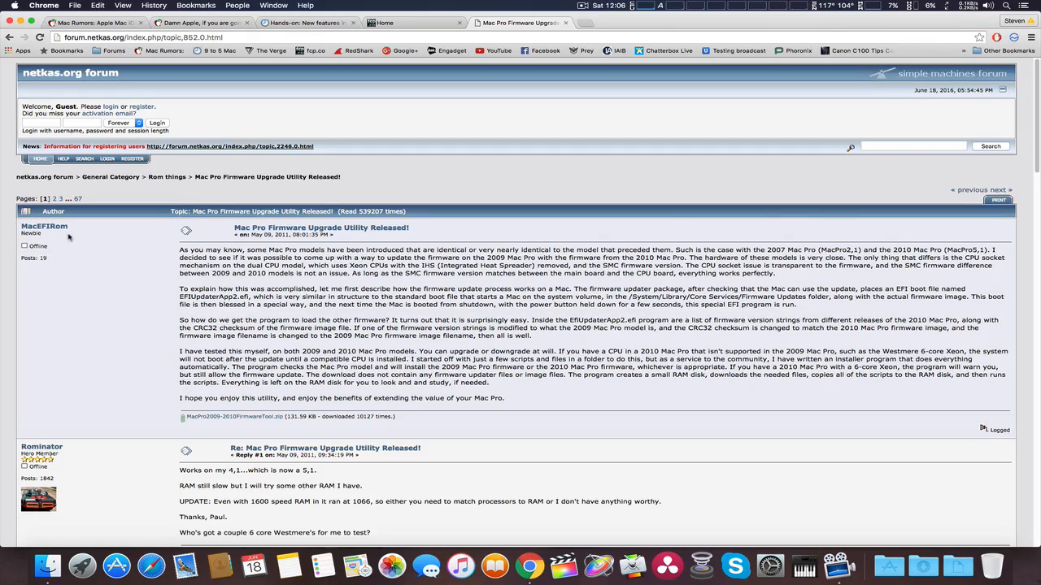
mouse_move(394, 230)
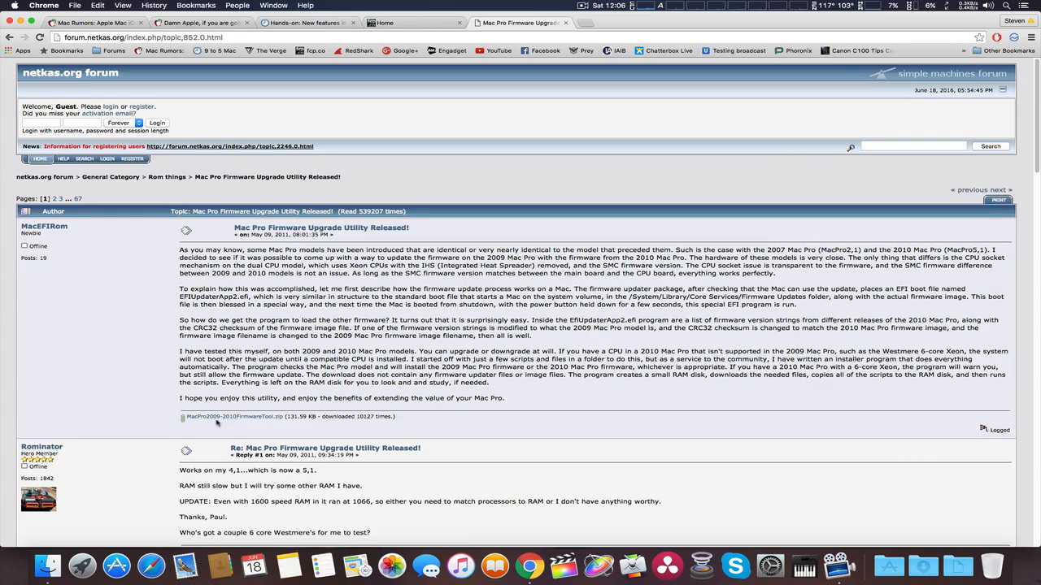
mouse_move(236, 417)
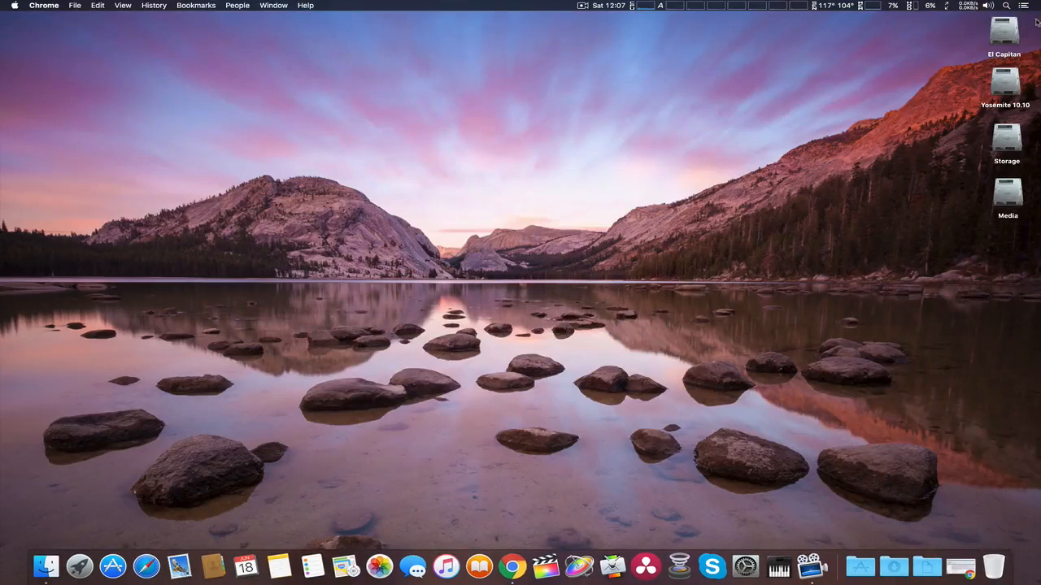
Step: Launch Mac Pro 2009-2010 Firmware Tool via Spotlight ('fir') and centre its upgrade window
left_click(1005, 7)
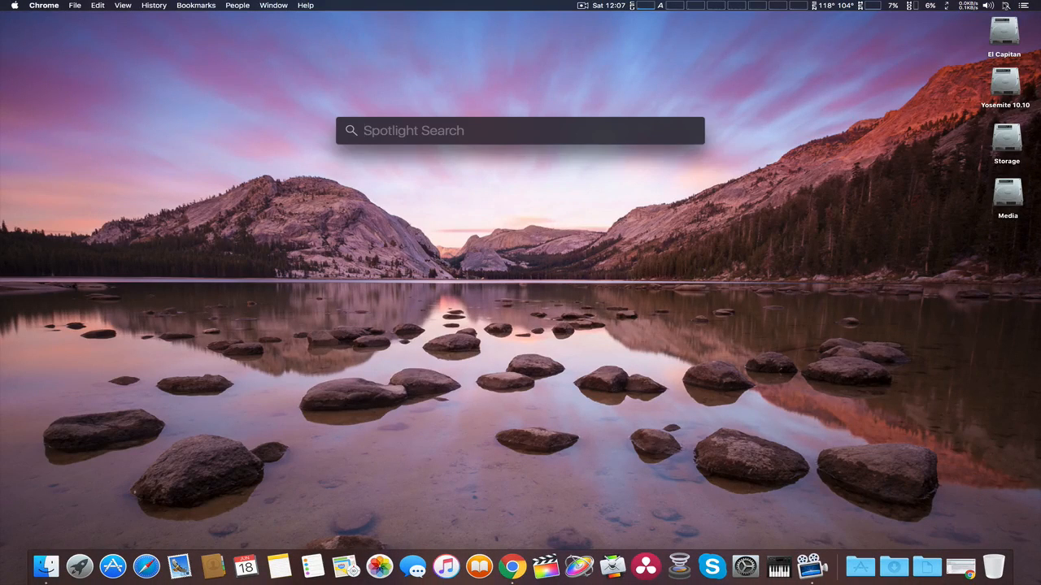
type("firm")
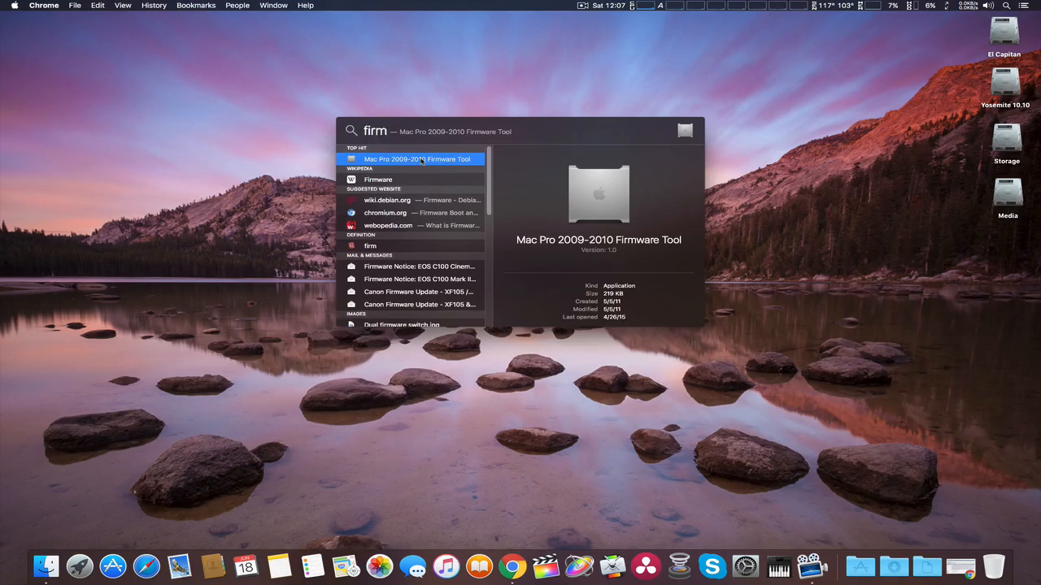
left_click(415, 159)
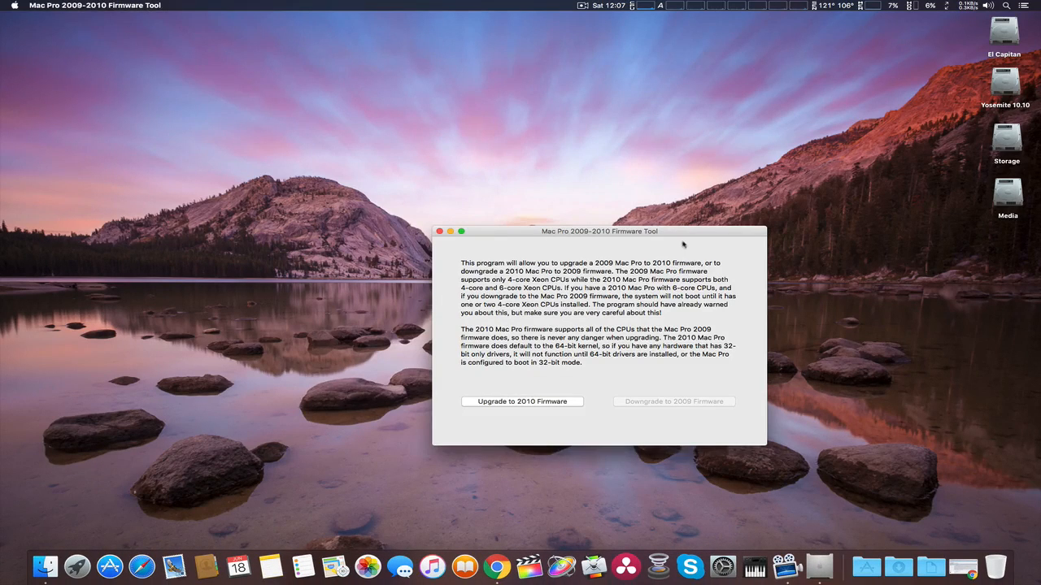
left_click_drag(601, 231, 483, 124)
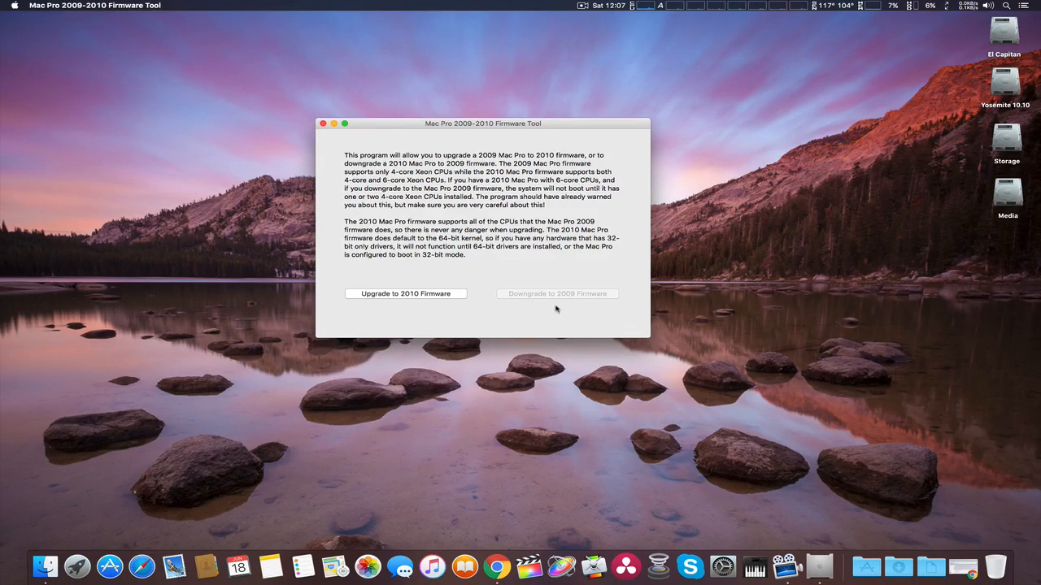
mouse_move(532, 305)
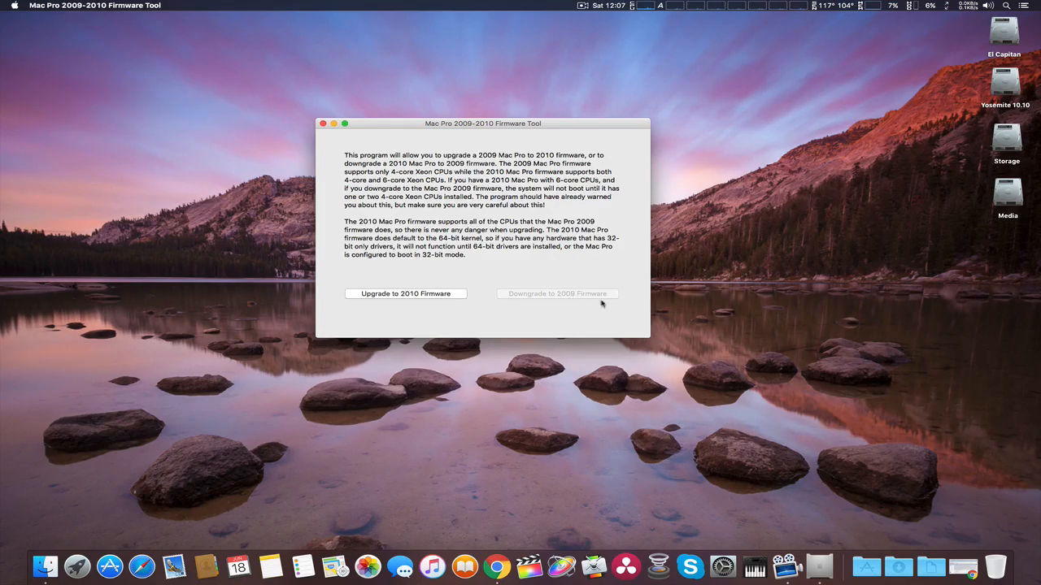
mouse_move(565, 317)
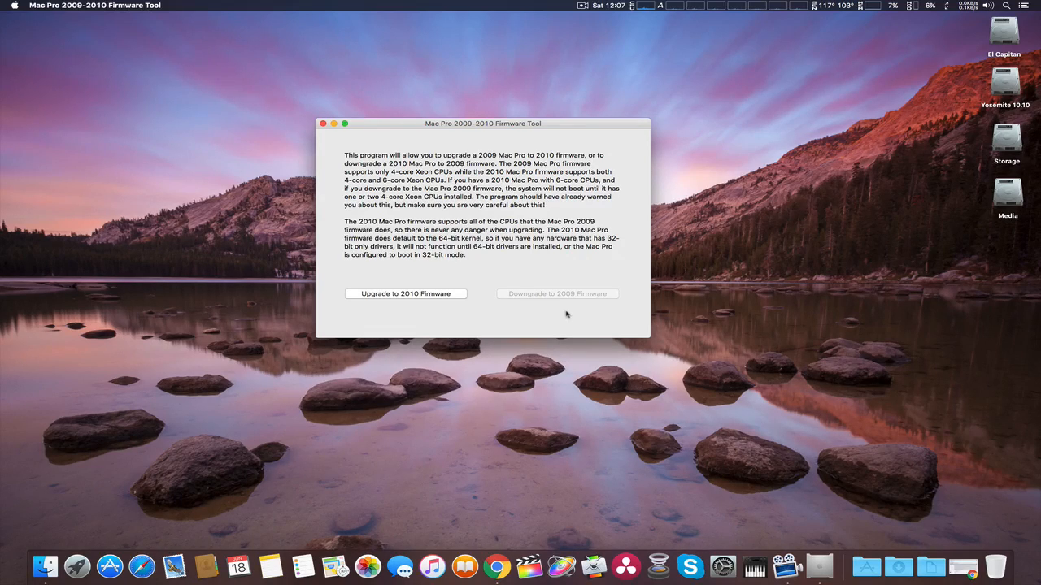
mouse_move(518, 273)
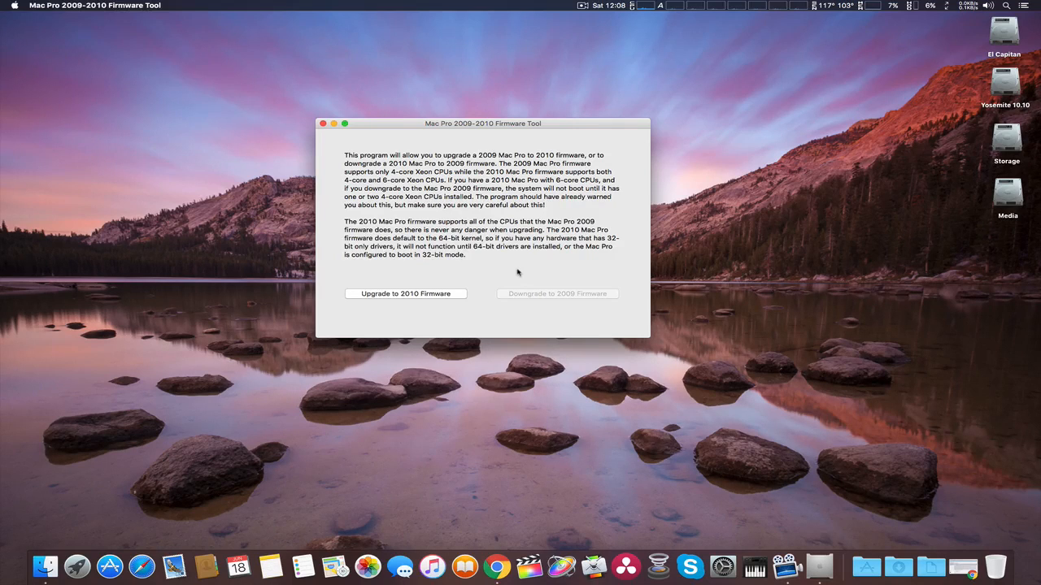
left_click(575, 5)
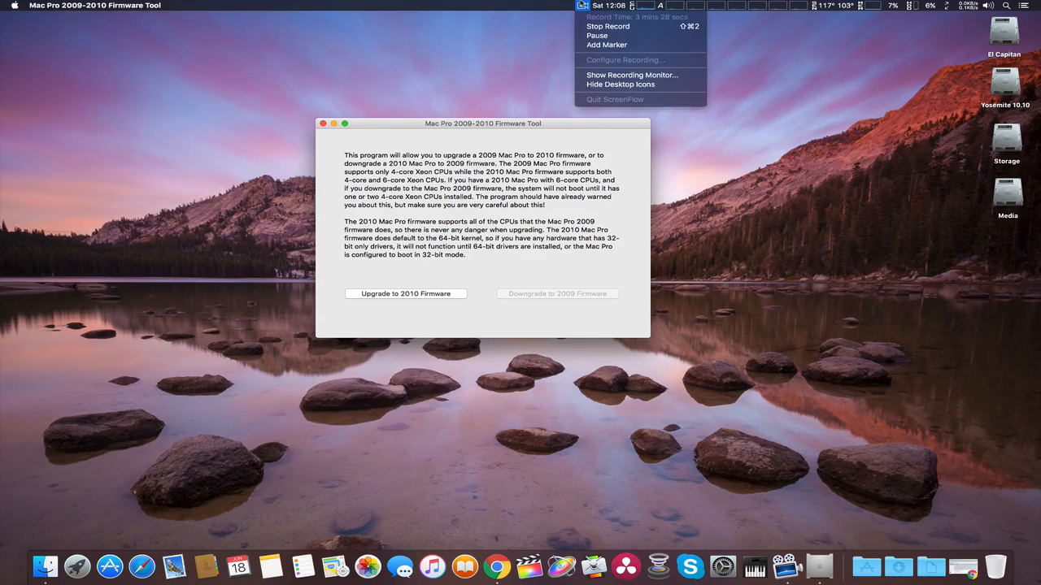
left_click(591, 63)
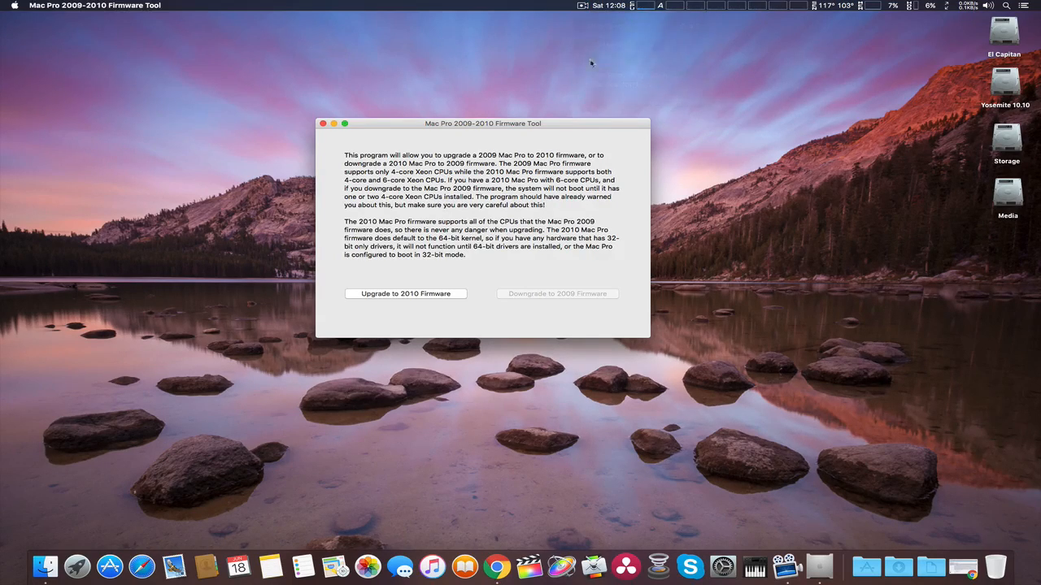
left_click_drag(483, 123, 493, 118)
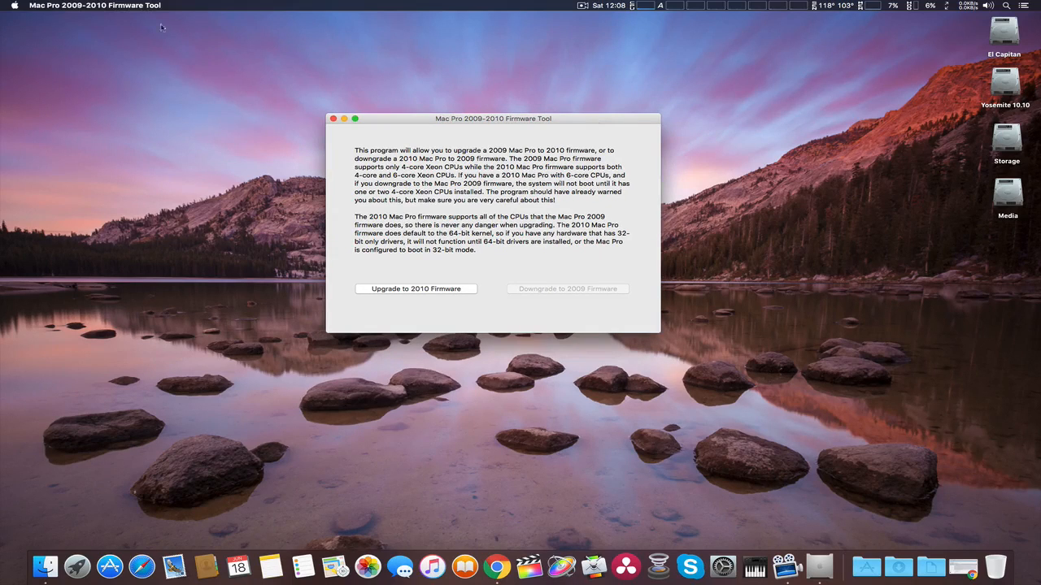
left_click(10, 7)
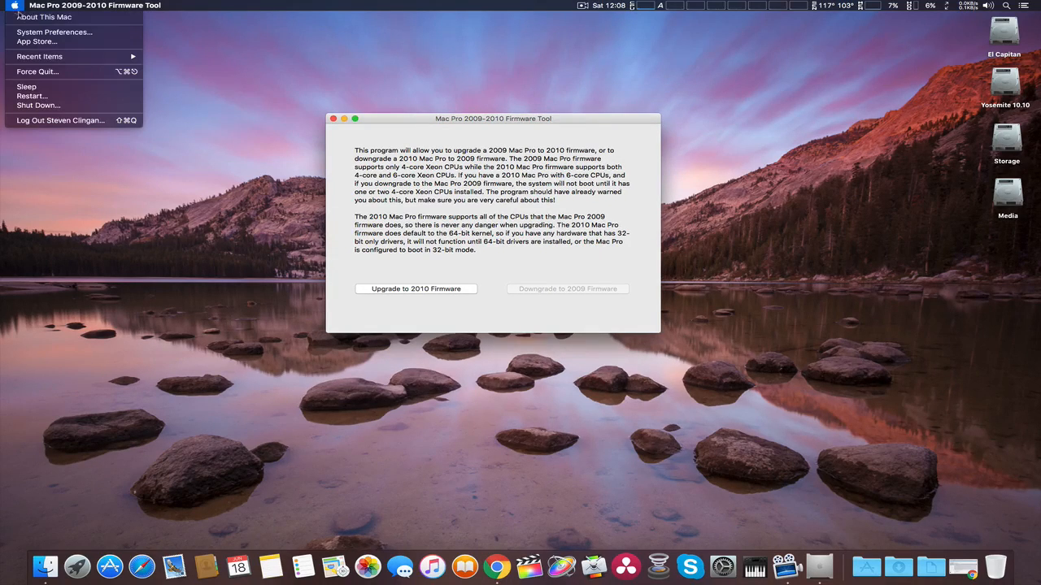
left_click(48, 16)
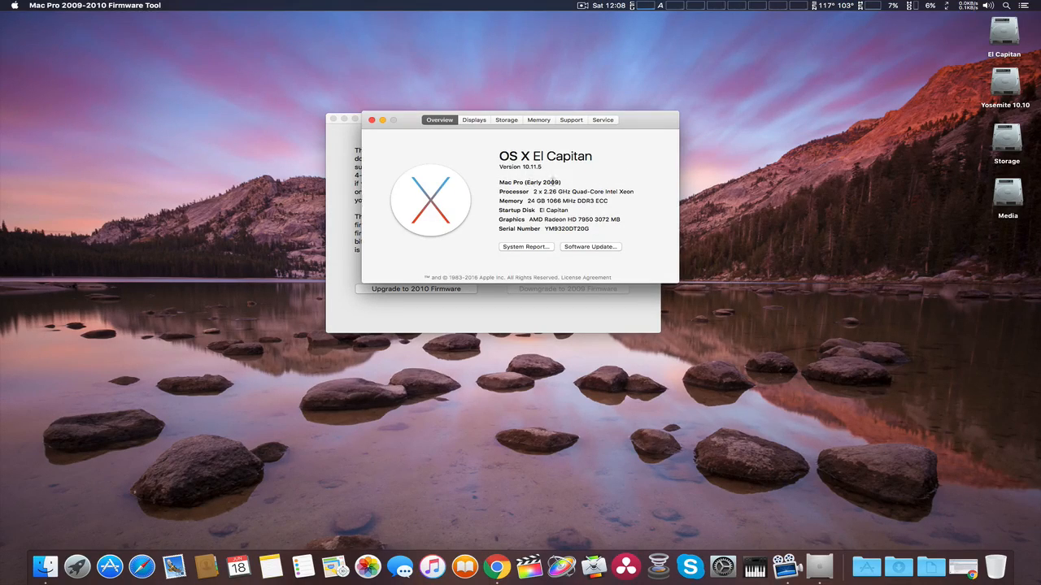
mouse_move(500, 155)
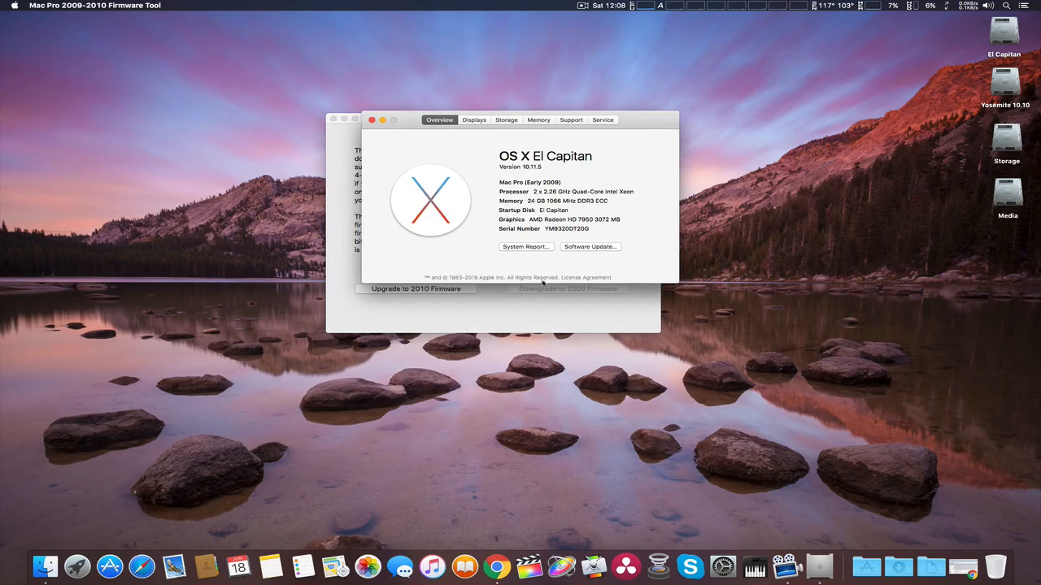
left_click(526, 246)
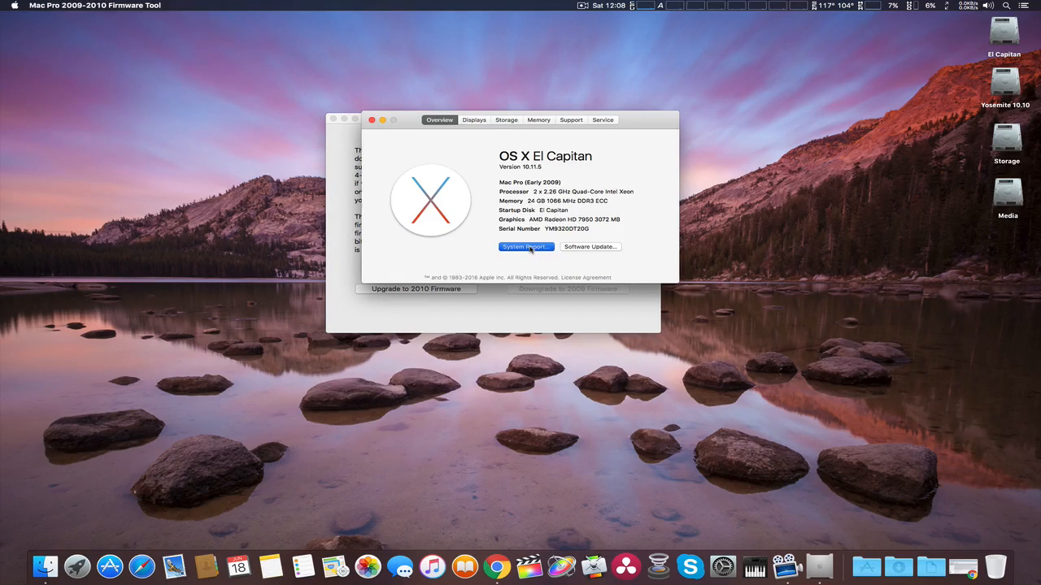
left_click(526, 247)
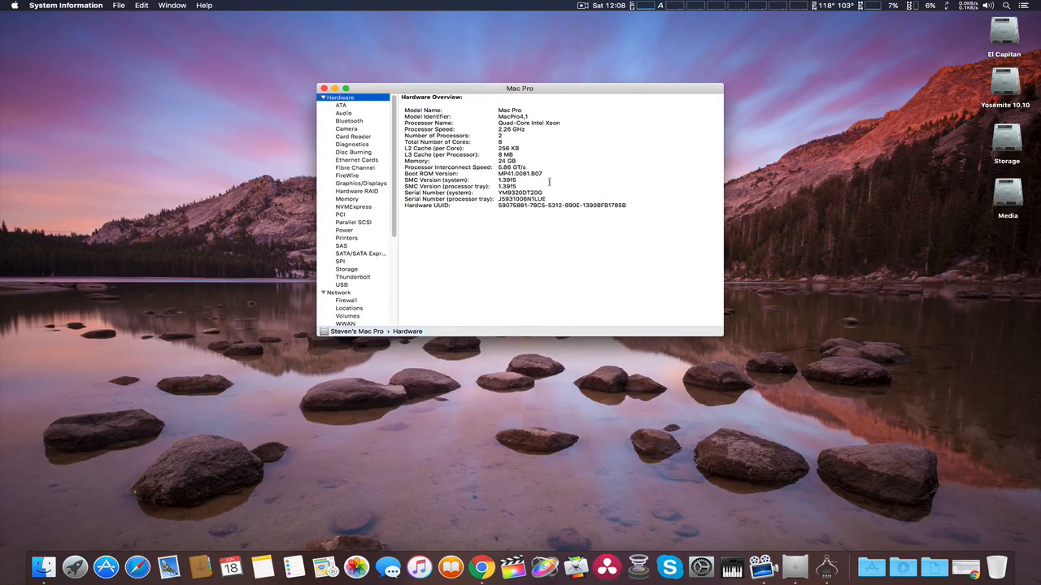
double_click(508, 123)
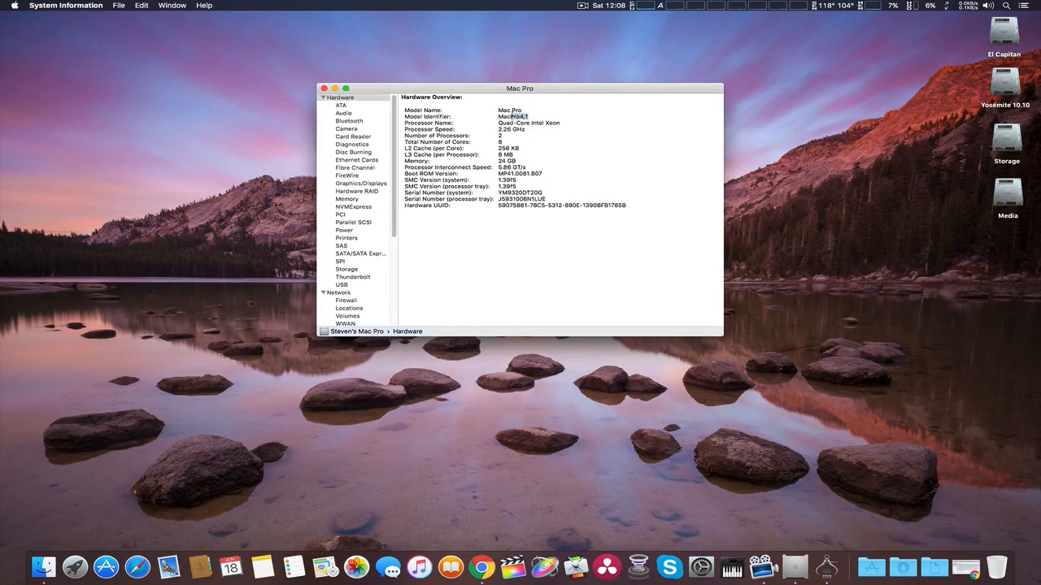
double_click(506, 118)
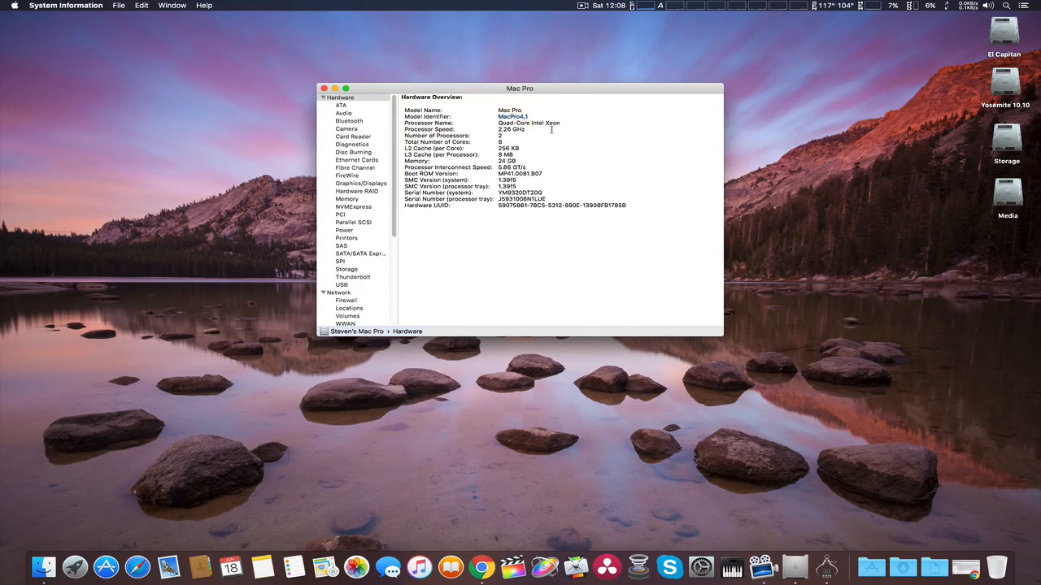
left_click(67, 5)
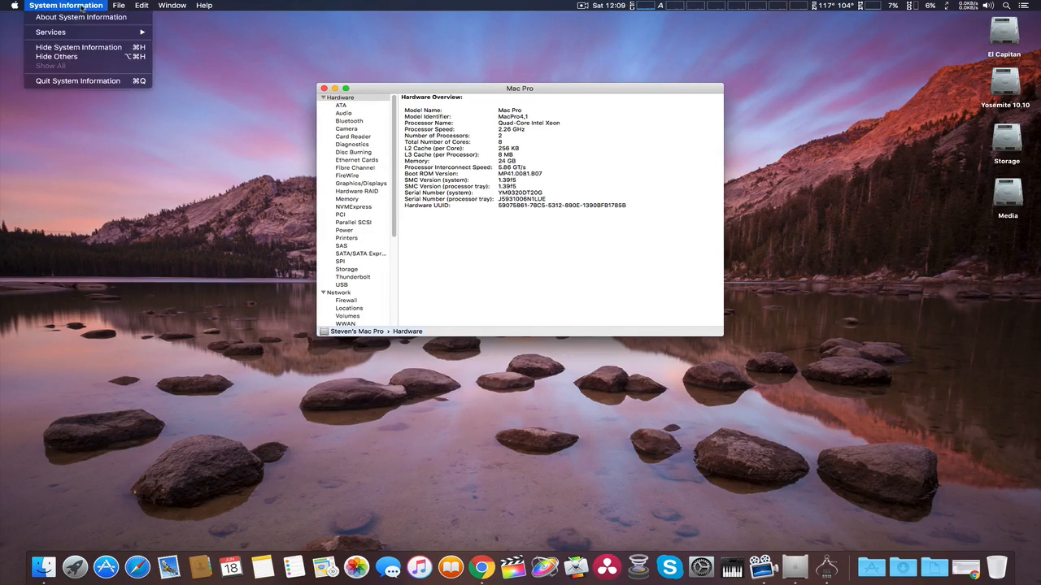
mouse_move(87, 82)
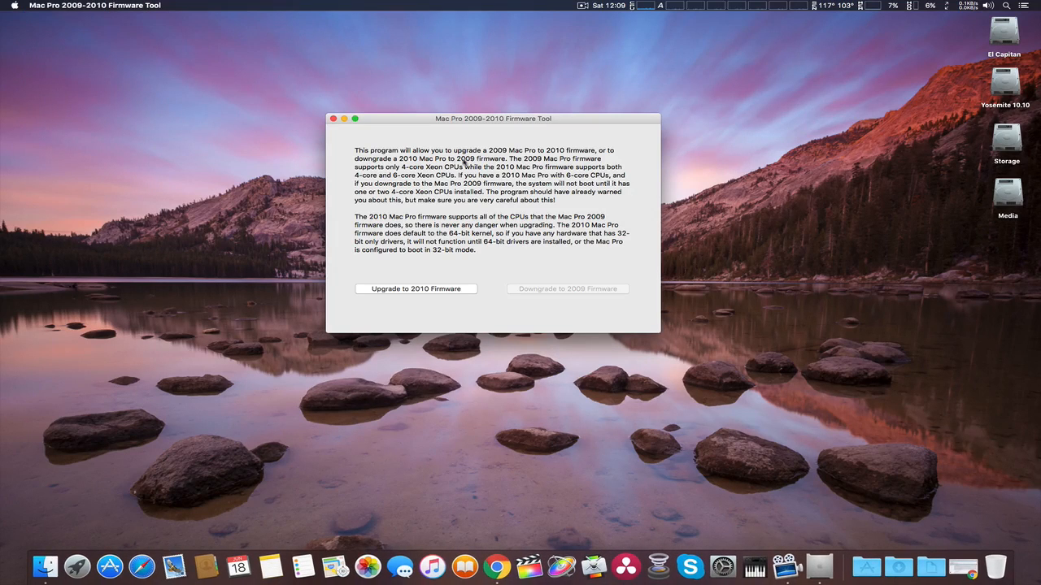
left_click(584, 6)
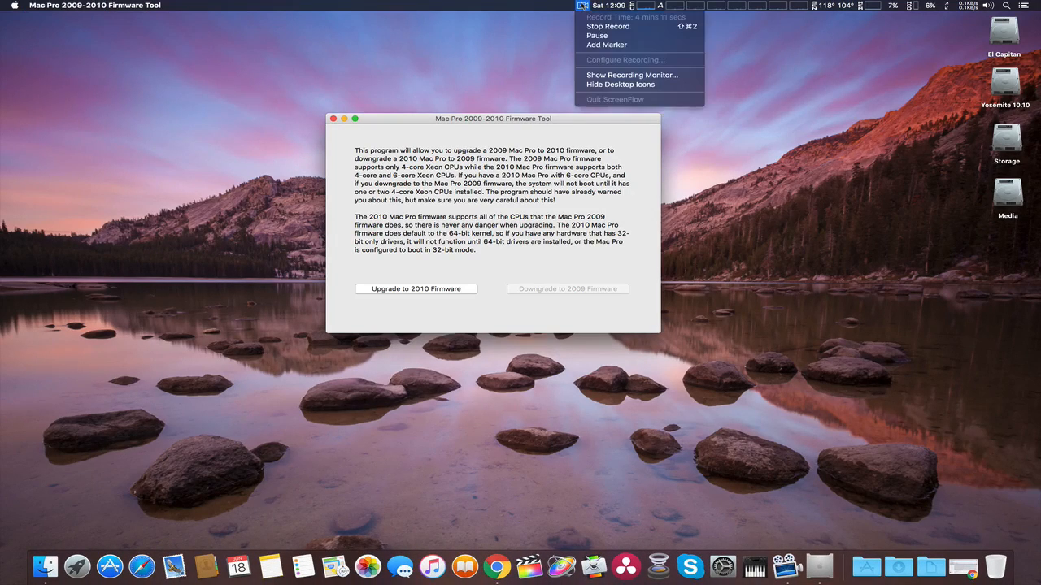
mouse_move(614, 32)
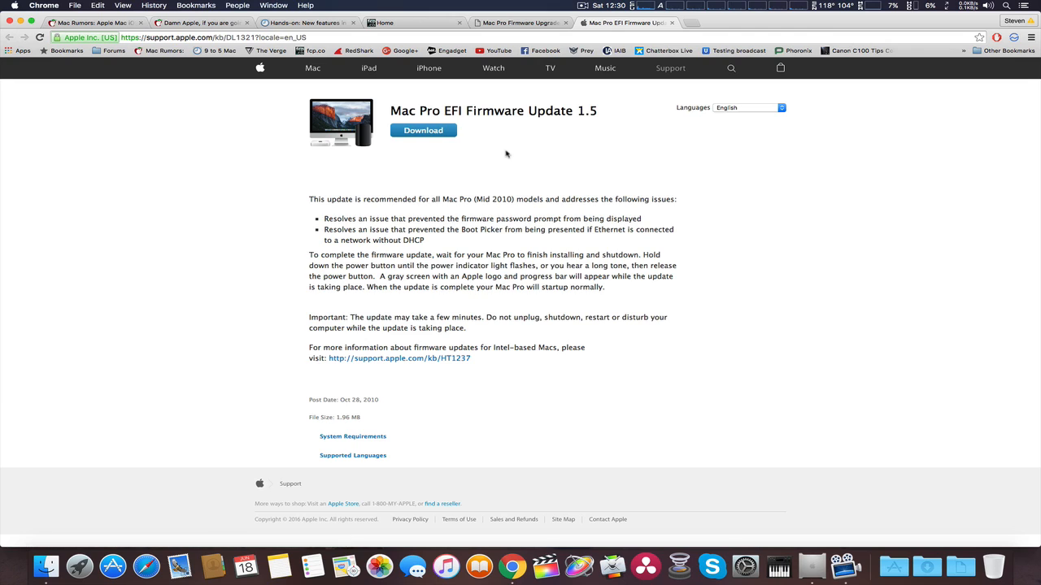
mouse_move(399, 121)
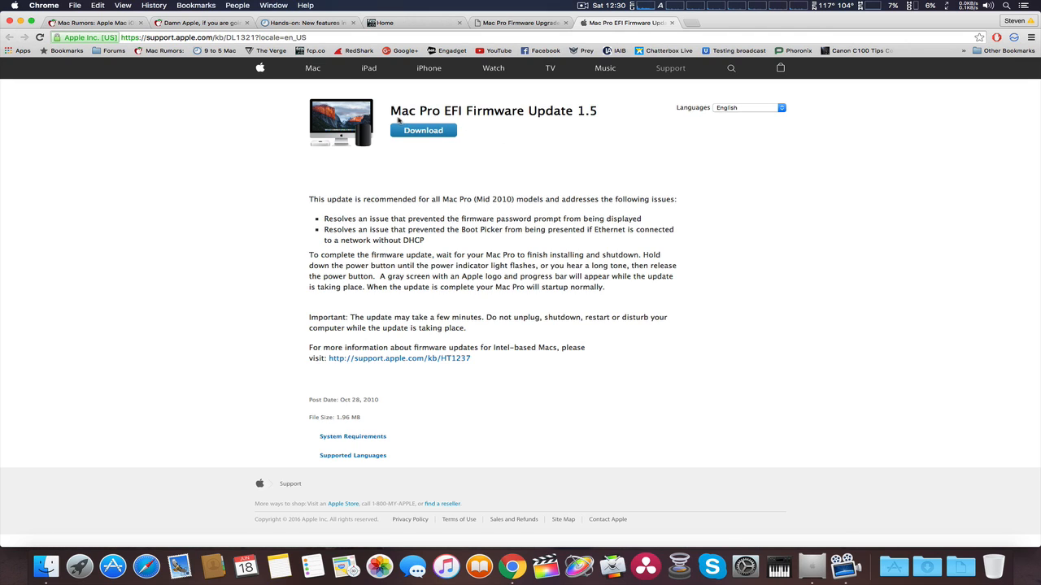
mouse_move(484, 120)
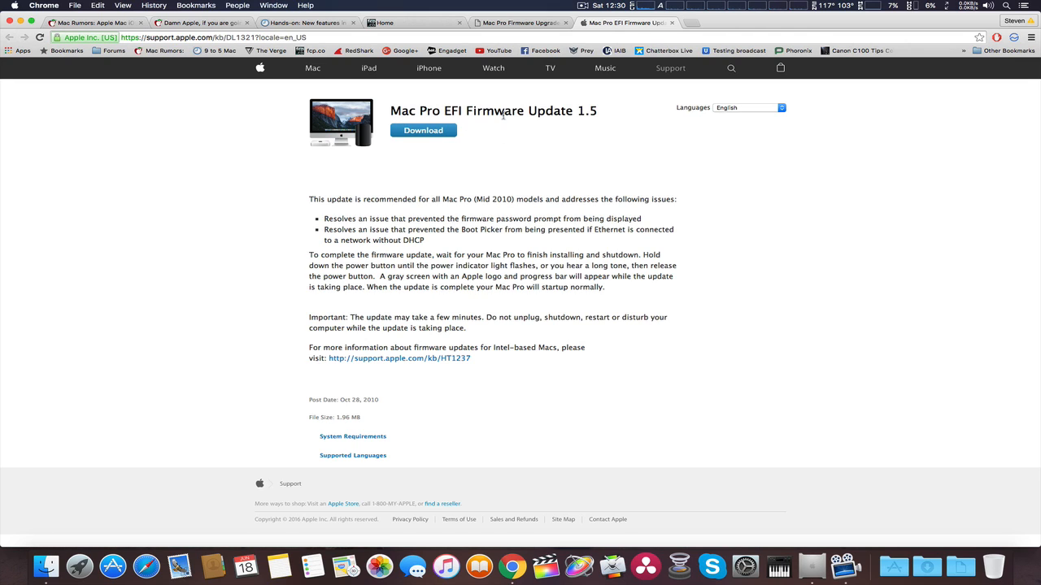
mouse_move(598, 134)
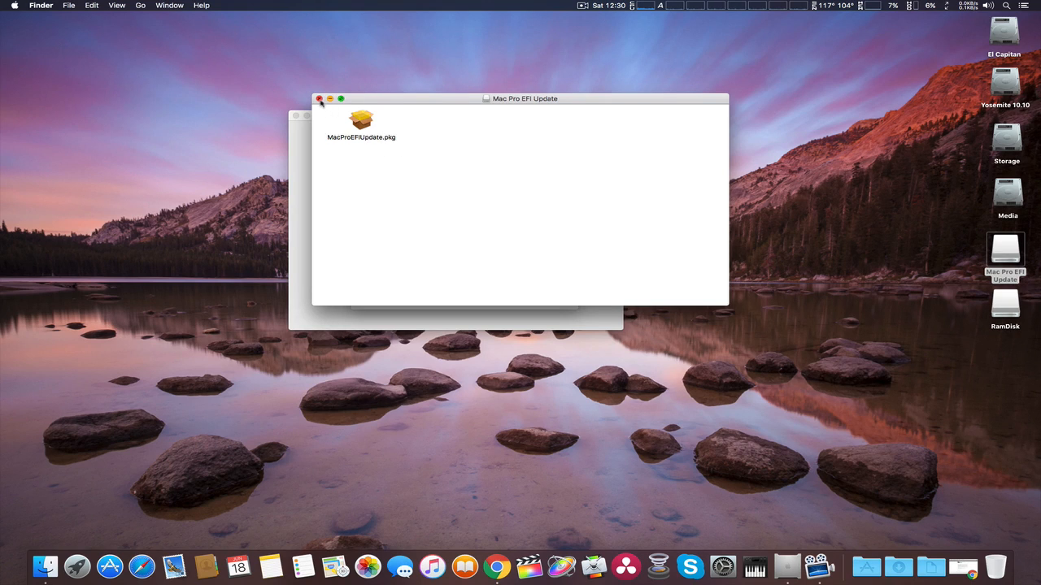
Step: Launch the Firmware Tool from the mounted Mac Pro EFI Update volume
double_click(358, 119)
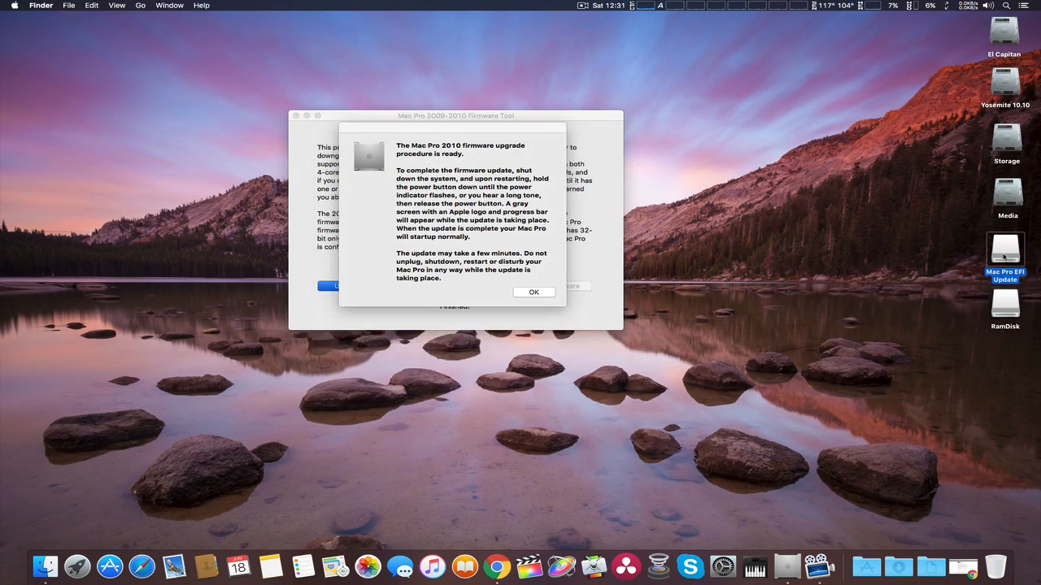
mouse_move(940, 255)
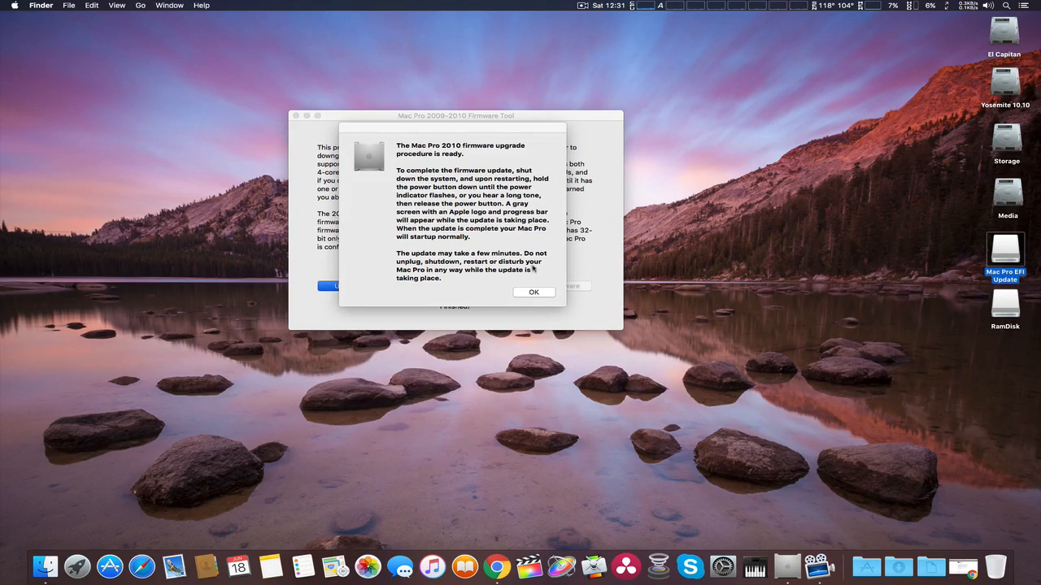
mouse_move(435, 230)
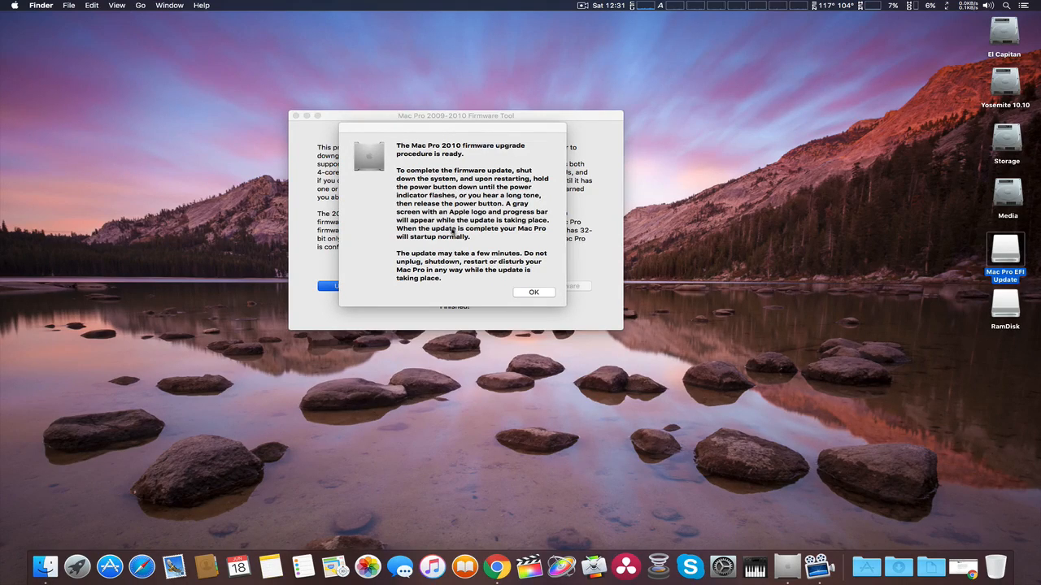
mouse_move(463, 294)
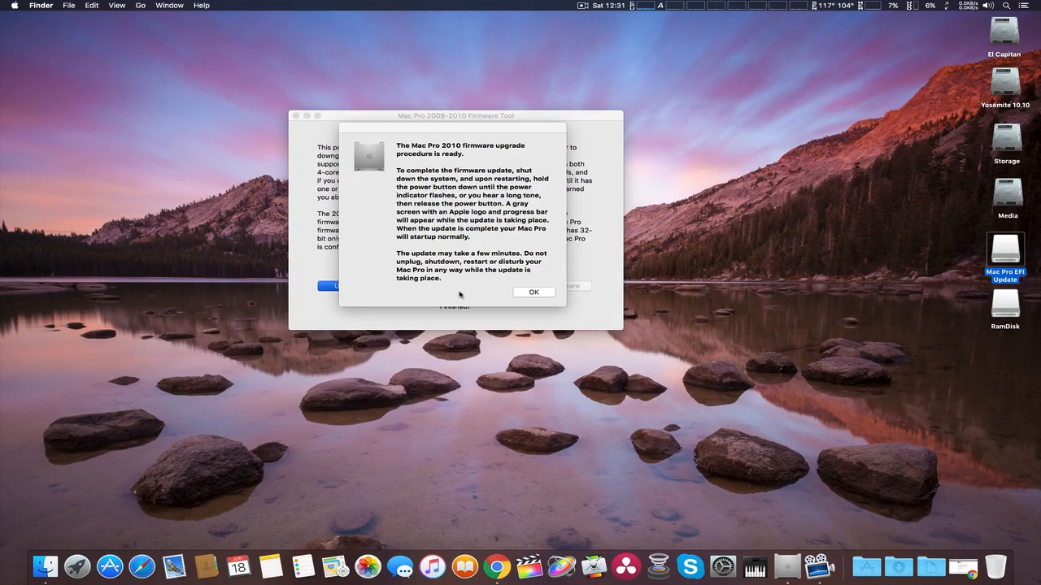
mouse_move(460, 375)
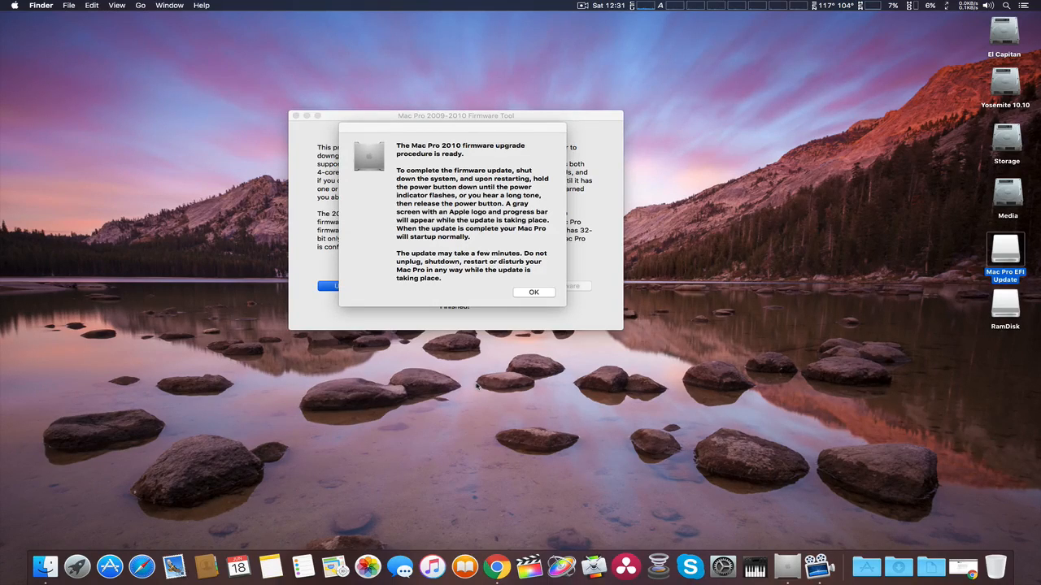
mouse_move(493, 138)
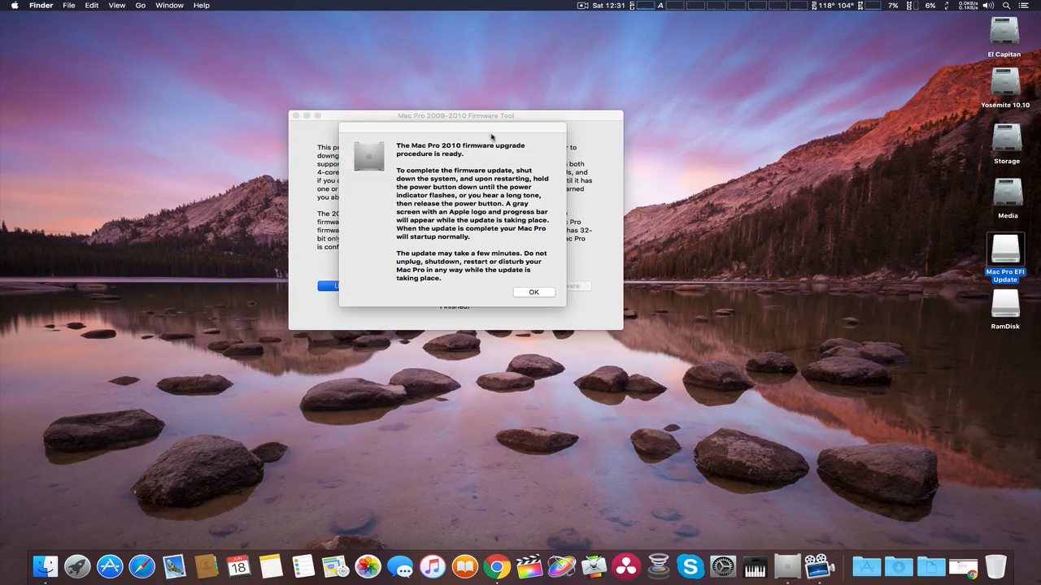
Step: Acknowledge the 'procedure is ready' shutdown-and-flash alert with OK
left_click(584, 6)
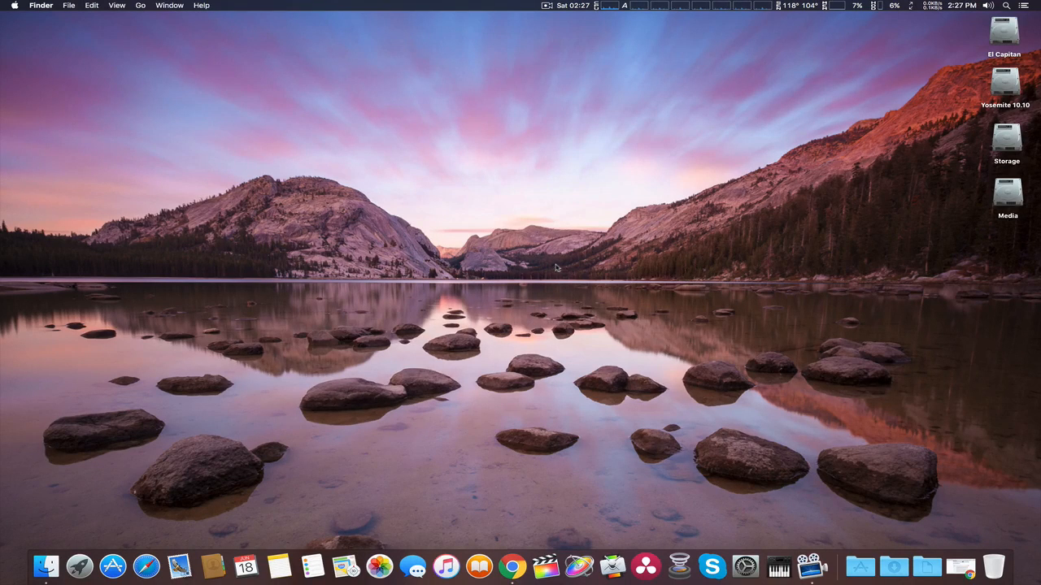
mouse_move(514, 233)
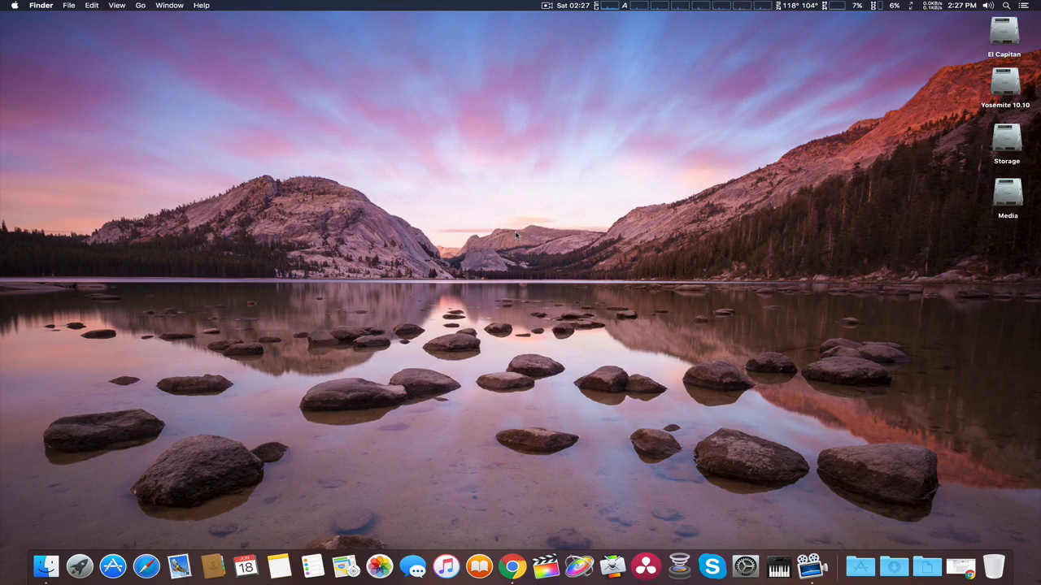
mouse_move(832, 178)
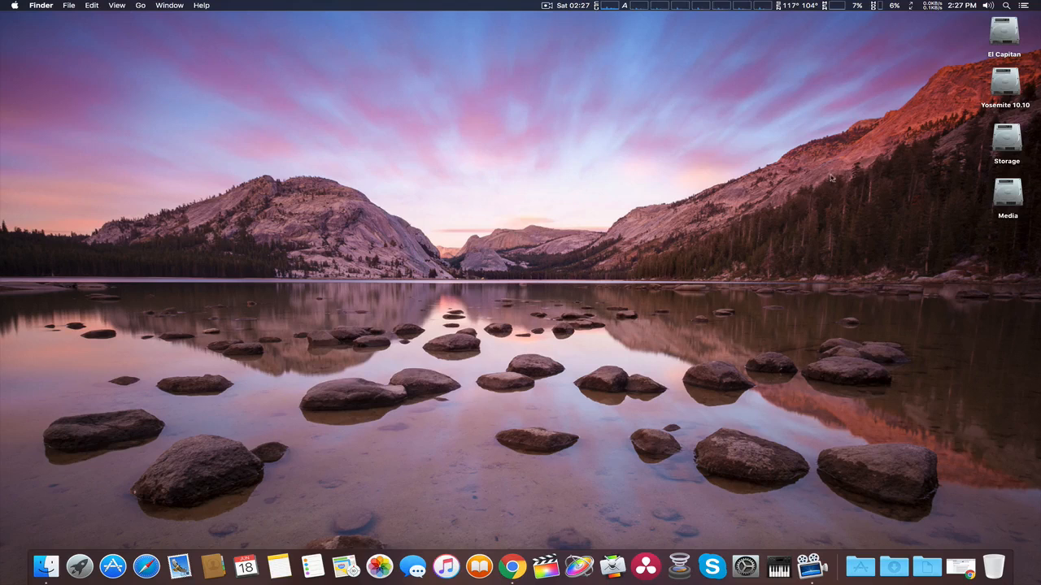
left_click(1002, 87)
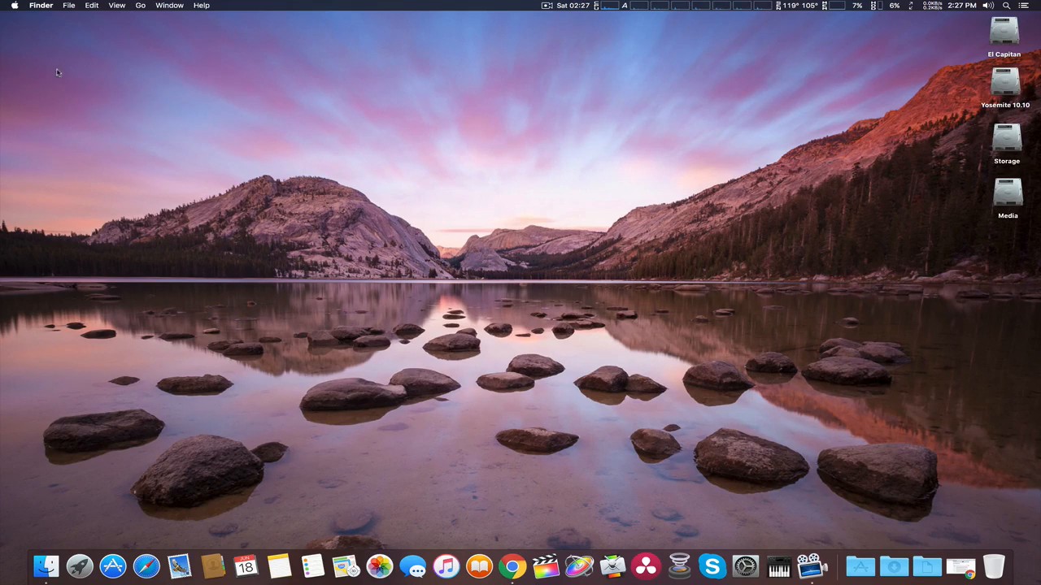
Step: Bring up About This Mac from the Apple menu and its full System Report
left_click(13, 5)
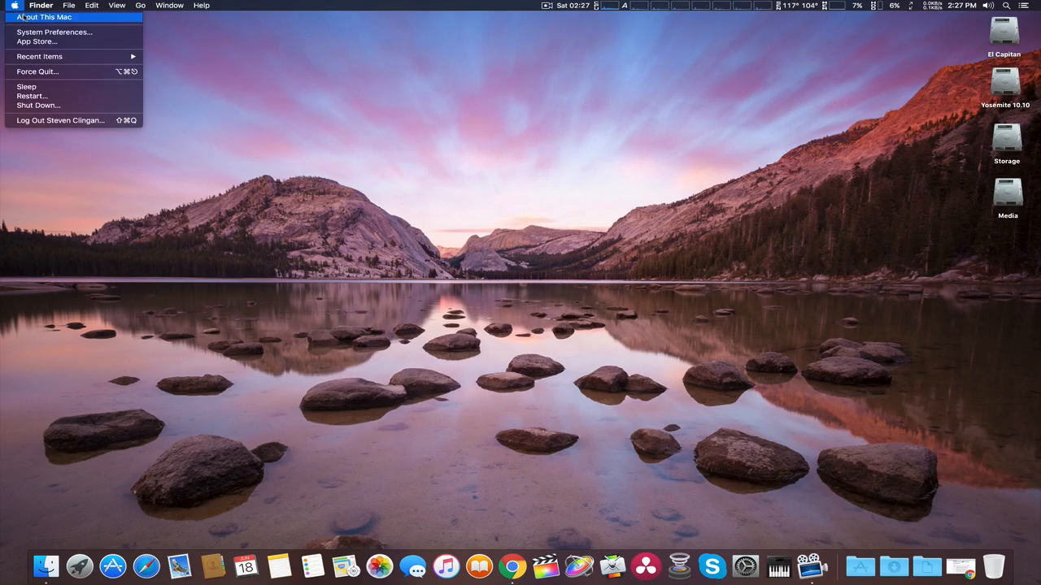
left_click(42, 15)
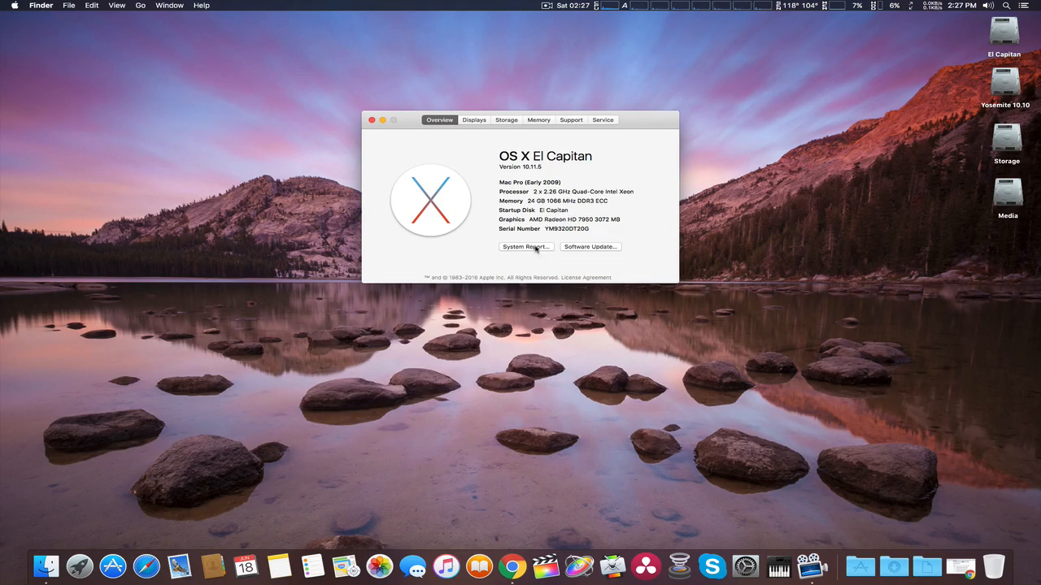
left_click(526, 247)
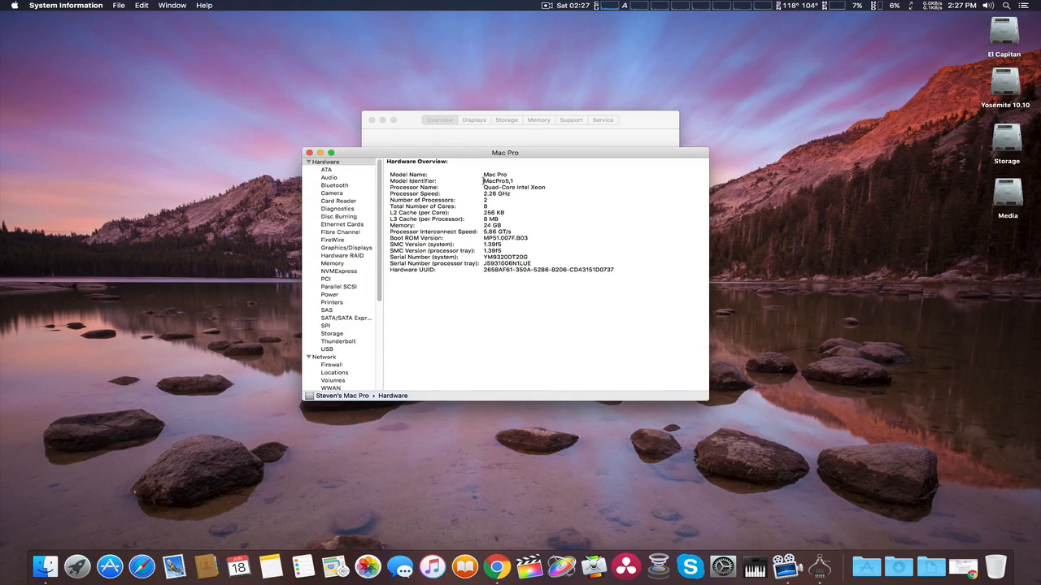
Step: Highlight Model Identifier MacPro5,1 and Boot ROM MP51.007F.B03 in Hardware Overview
double_click(492, 181)
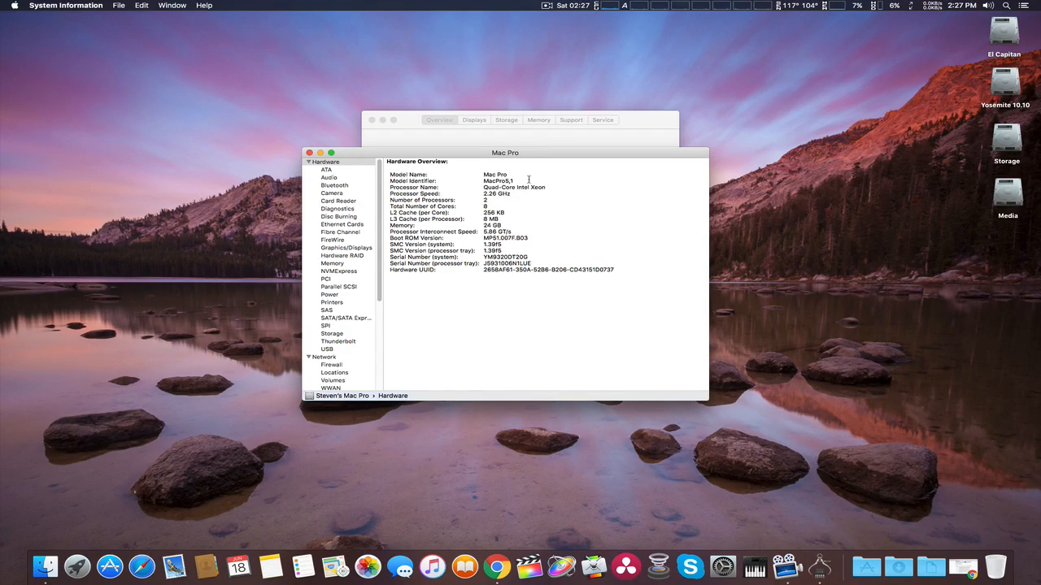
mouse_move(459, 244)
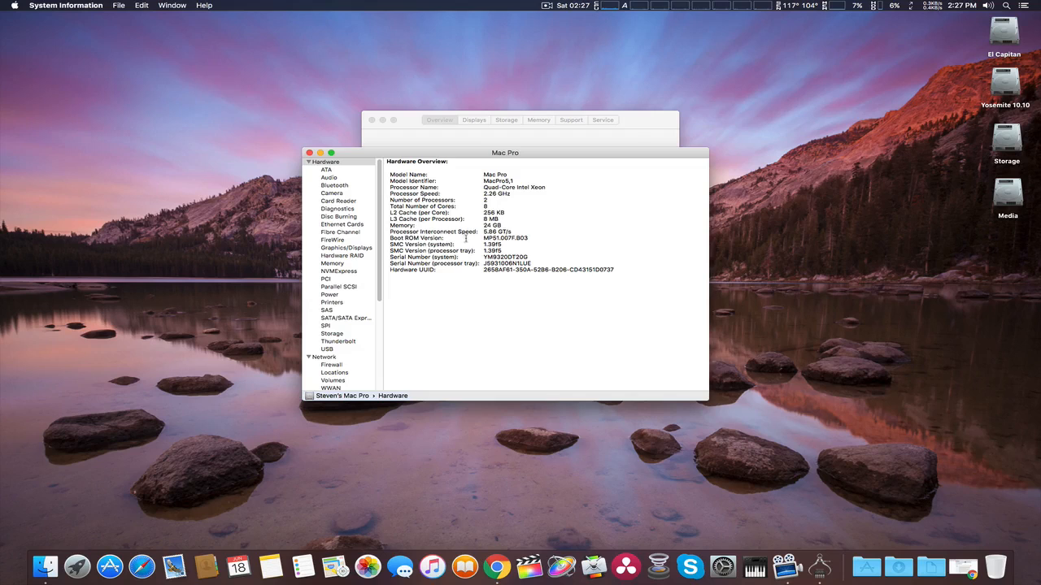
double_click(483, 238)
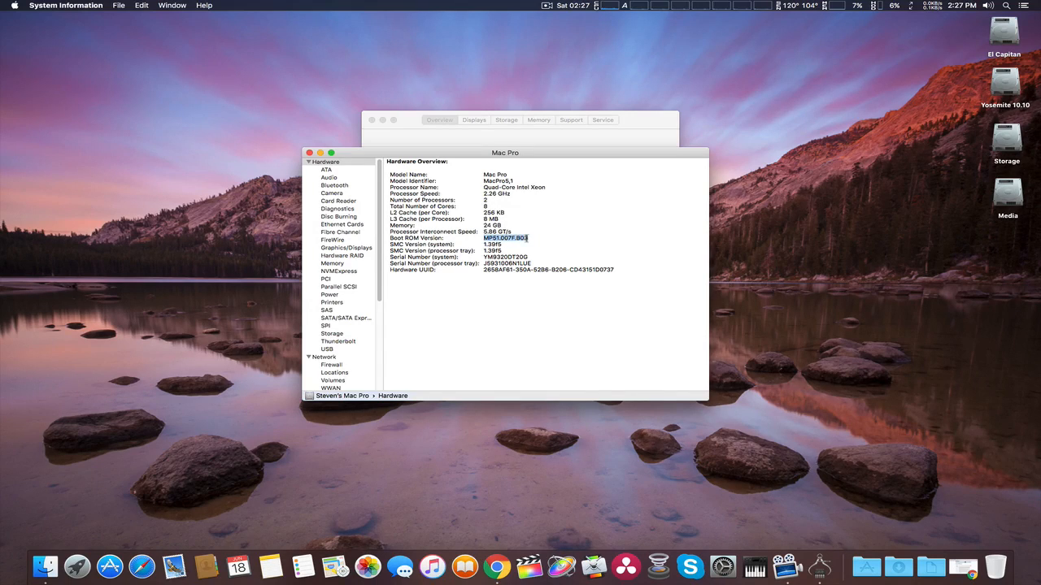
left_click(492, 238)
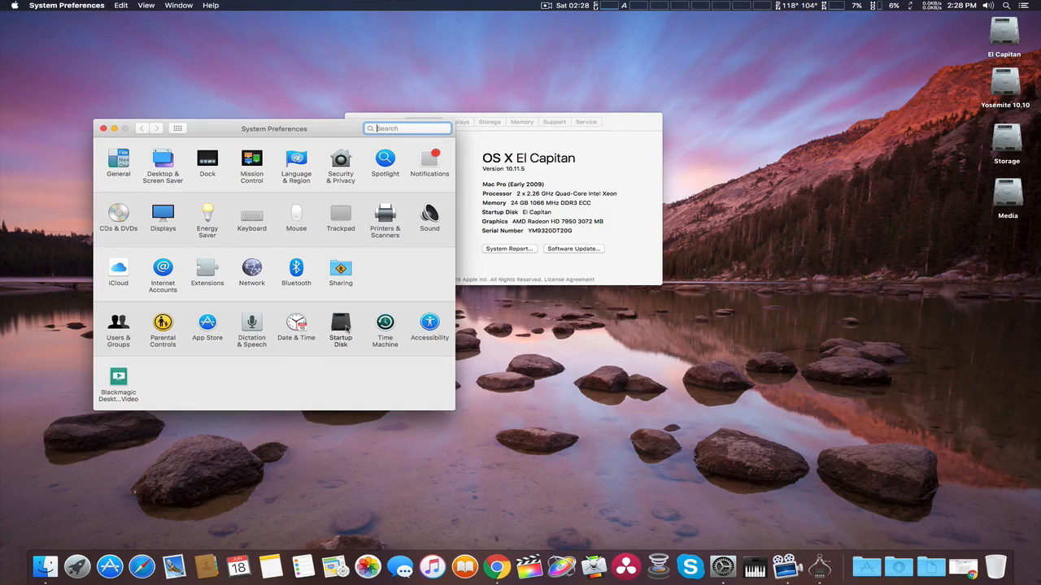
Step: View Startup Disk volumes El Capitan and Yosemite 10.10, then close System Preferences
left_click(340, 324)
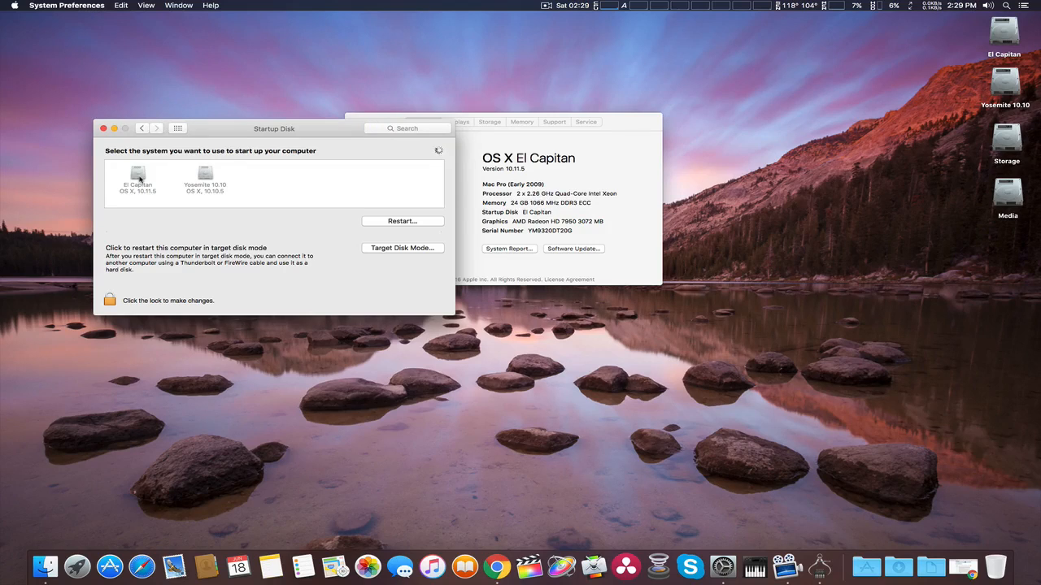
mouse_move(205, 173)
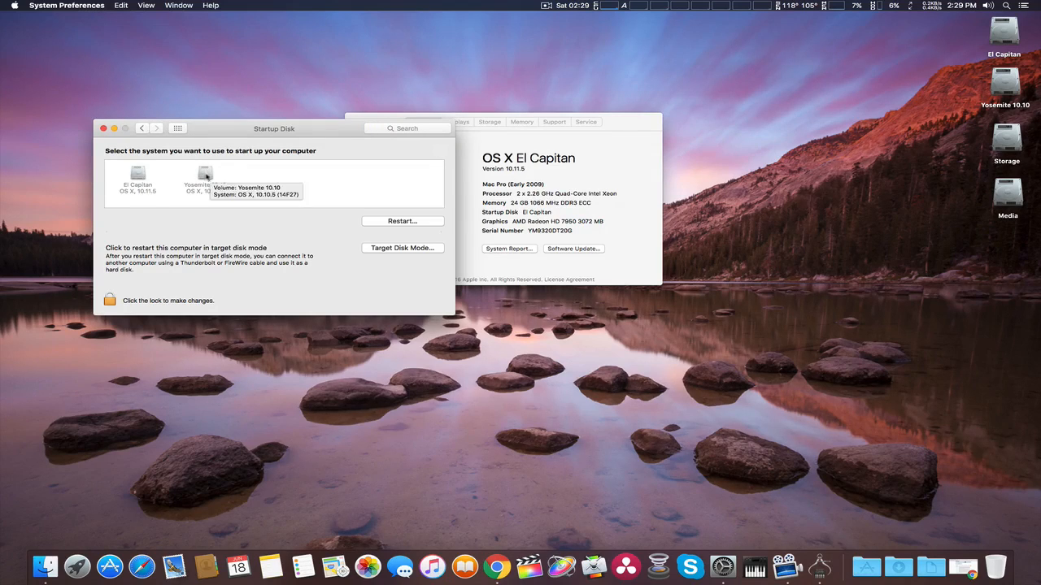
mouse_move(301, 202)
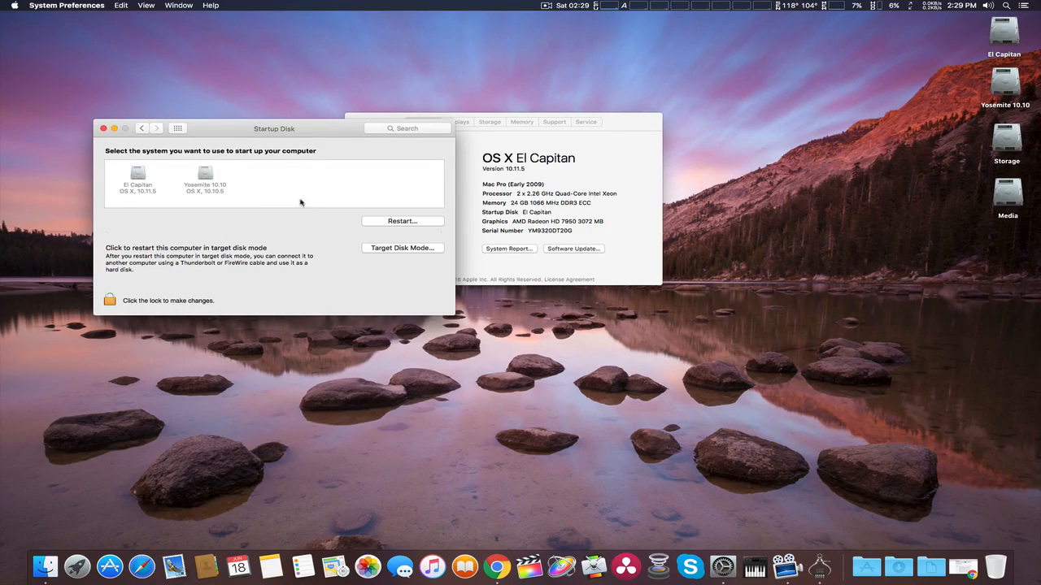
left_click(68, 5)
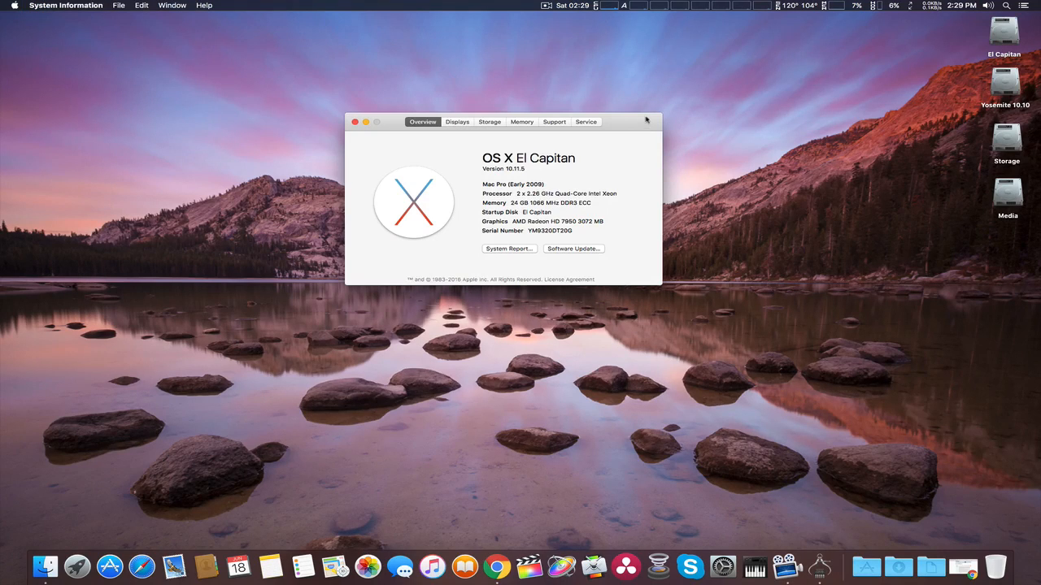
mouse_move(768, 229)
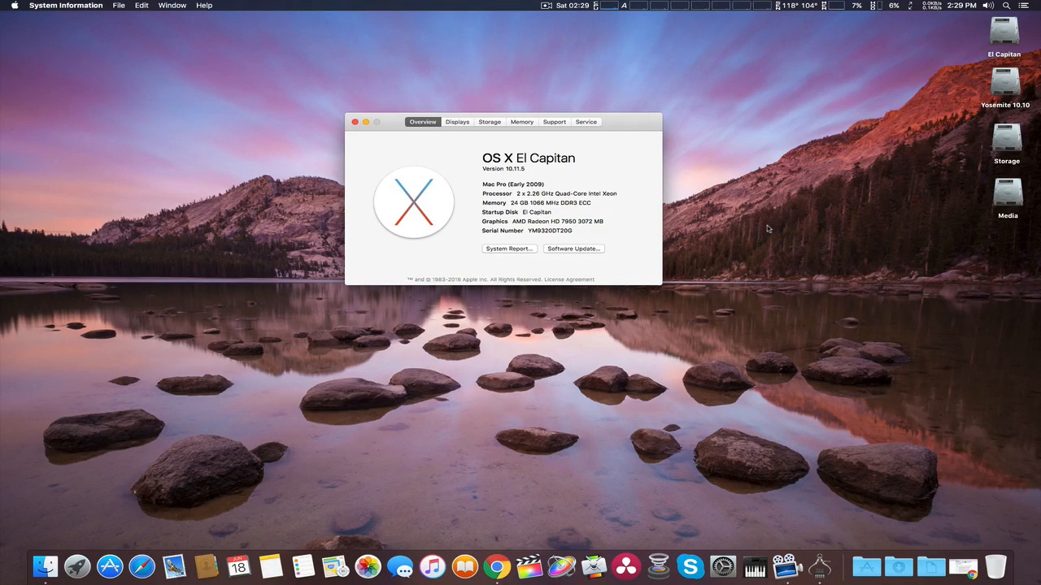